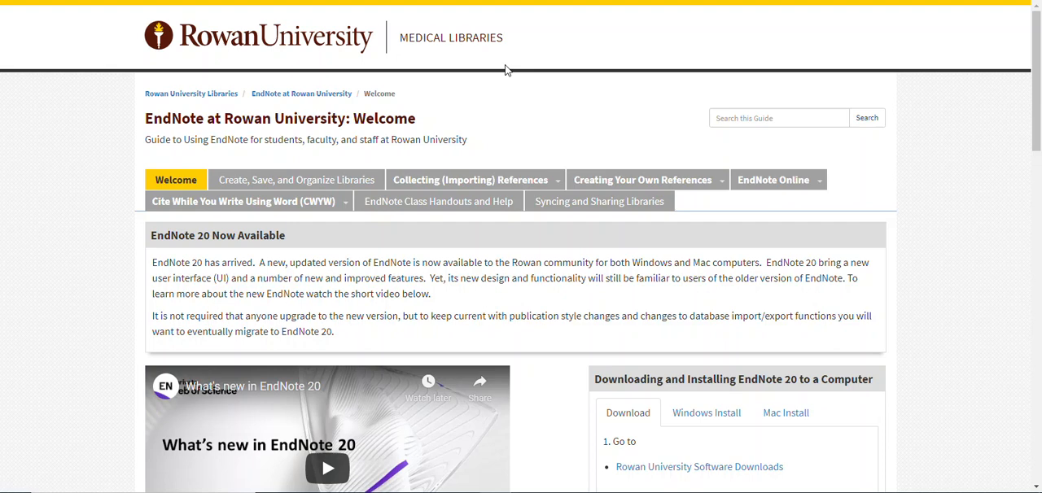
# Review the EndNote install instructions, glancing at the Mac steps before returning to the download steps
pyautogui.click(642, 179)
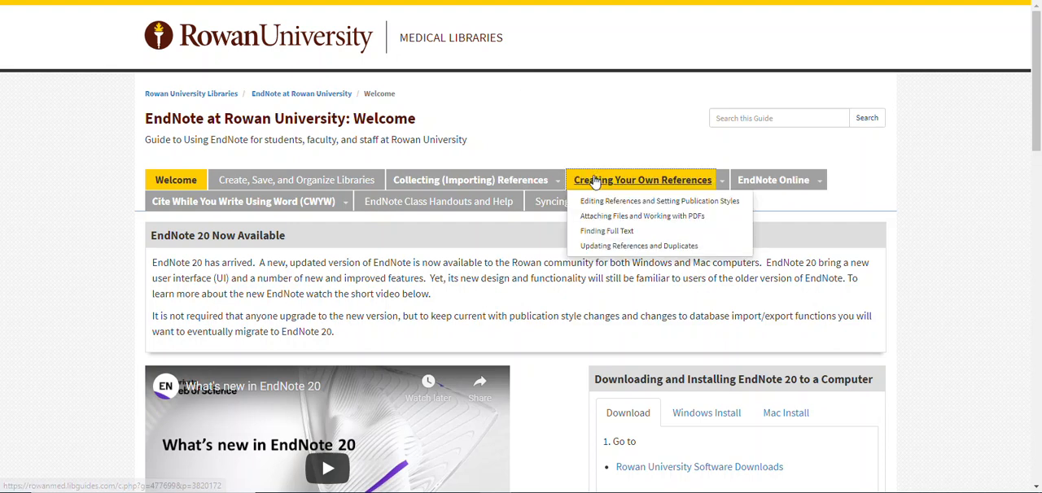
pyautogui.scroll(-3)
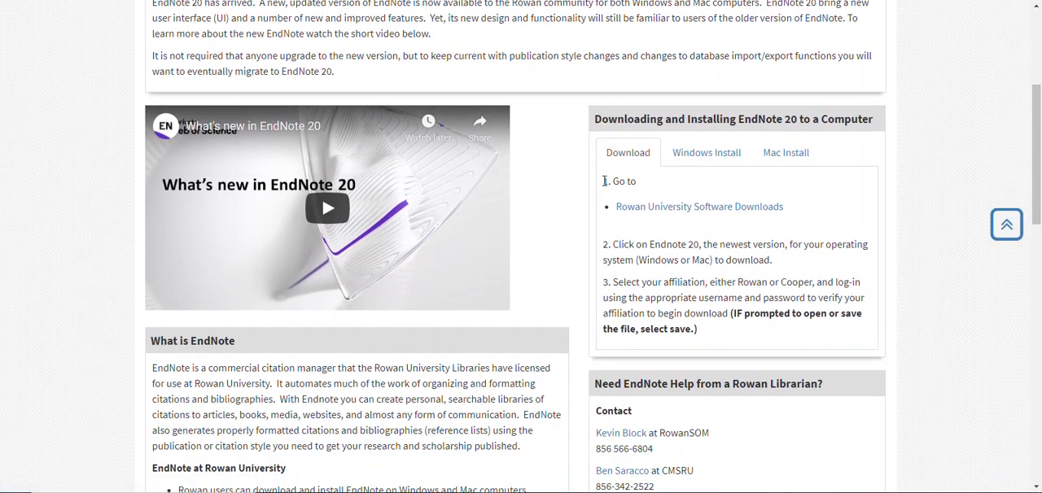
pyautogui.click(785, 153)
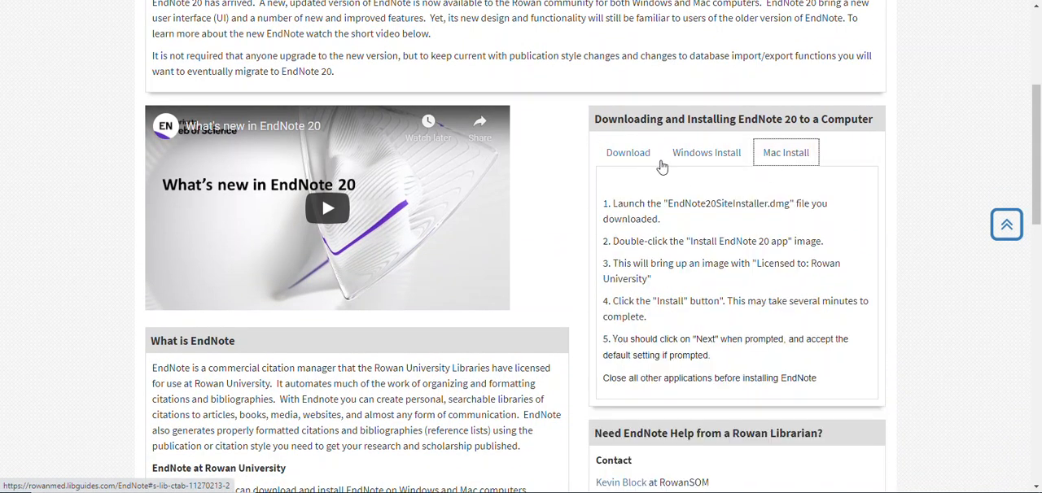
pyautogui.click(628, 153)
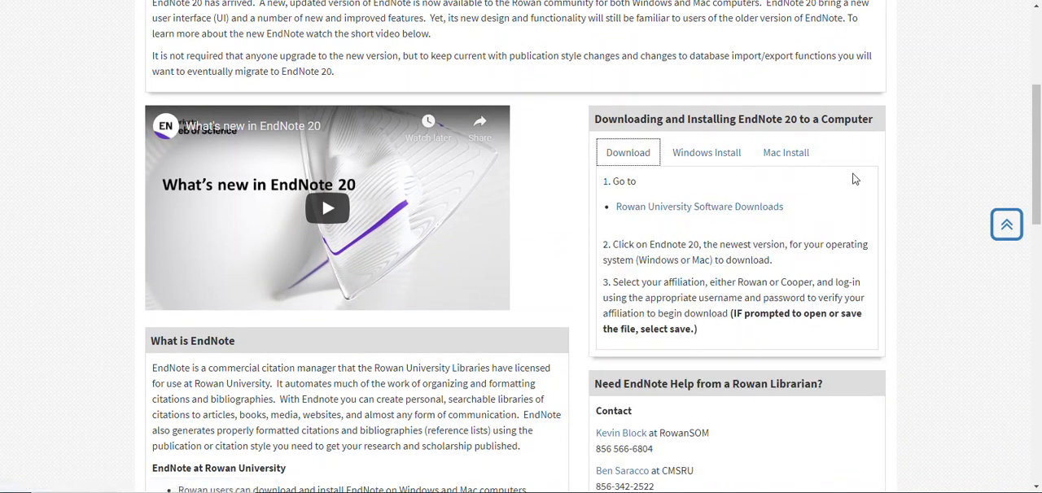
pyautogui.moveTo(698, 205)
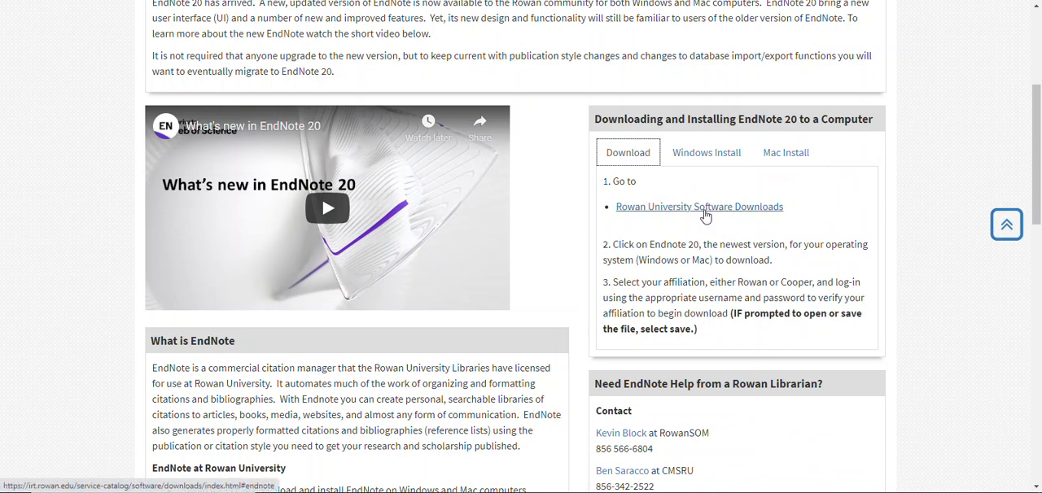
# From Rowan University Software Downloads, download EndNote 20 for Windows from the EndNote section
pyautogui.click(698, 205)
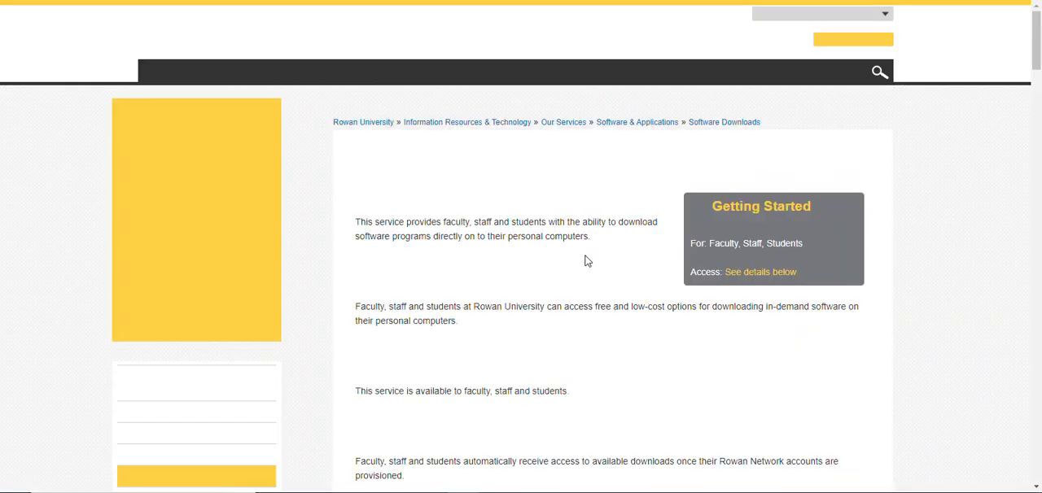
pyautogui.scroll(-3)
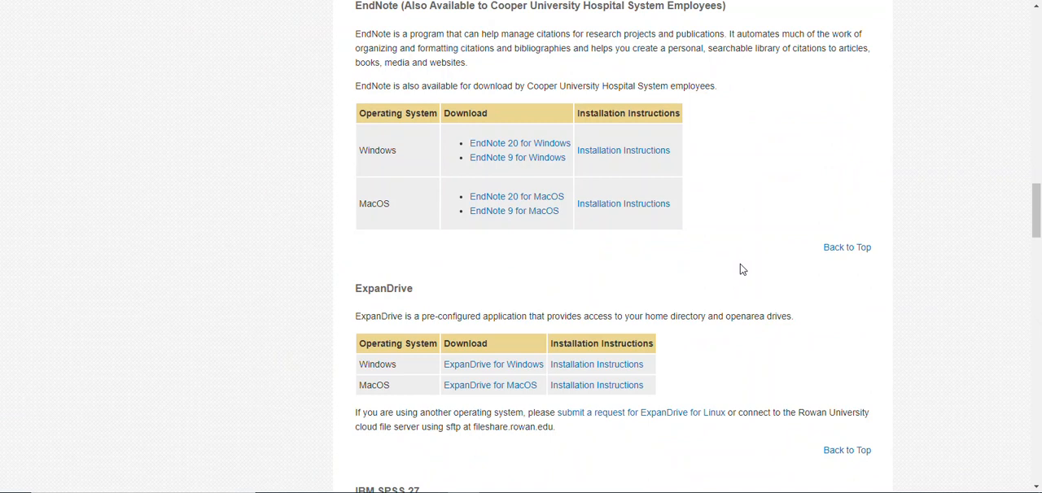
pyautogui.moveTo(788, 291)
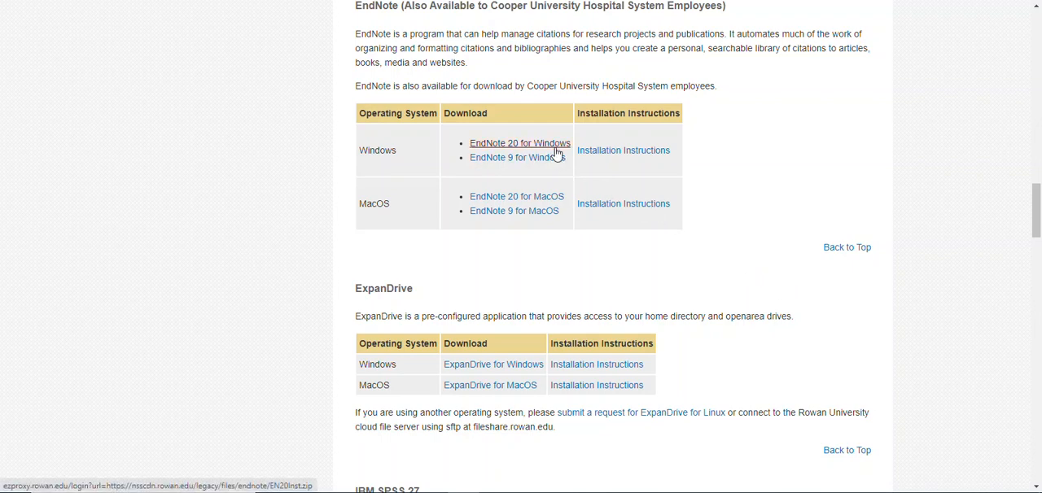
pyautogui.click(519, 143)
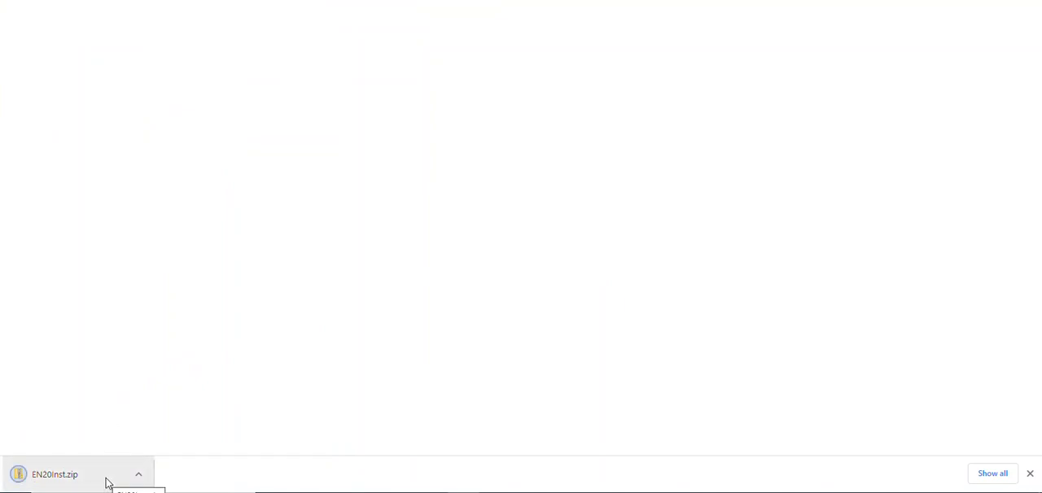
pyautogui.moveTo(147, 410)
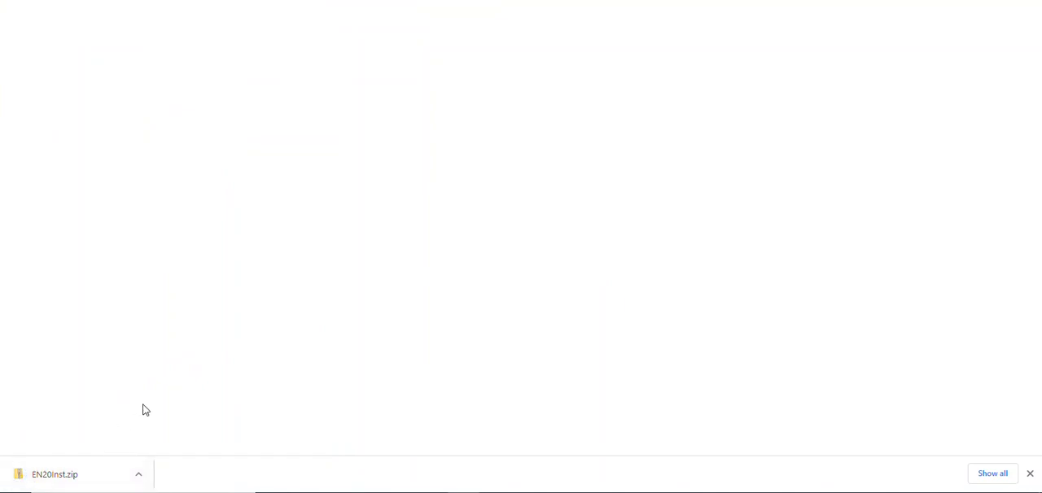
pyautogui.moveTo(157, 371)
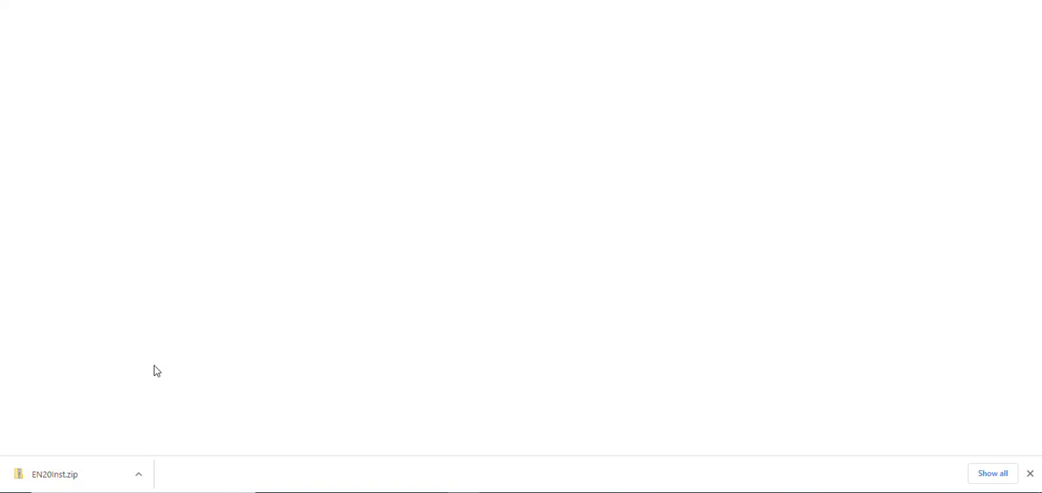
pyautogui.moveTo(137, 475)
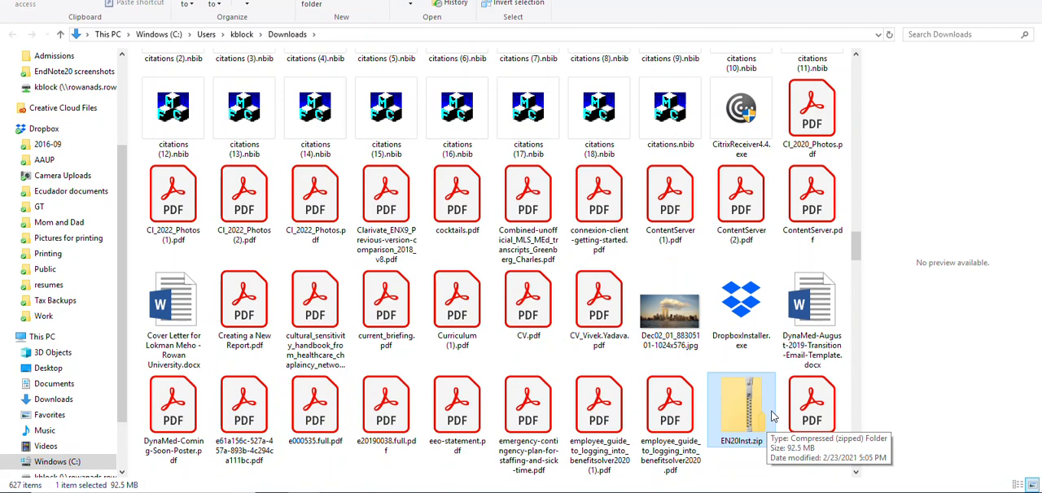
pyautogui.moveTo(752, 420)
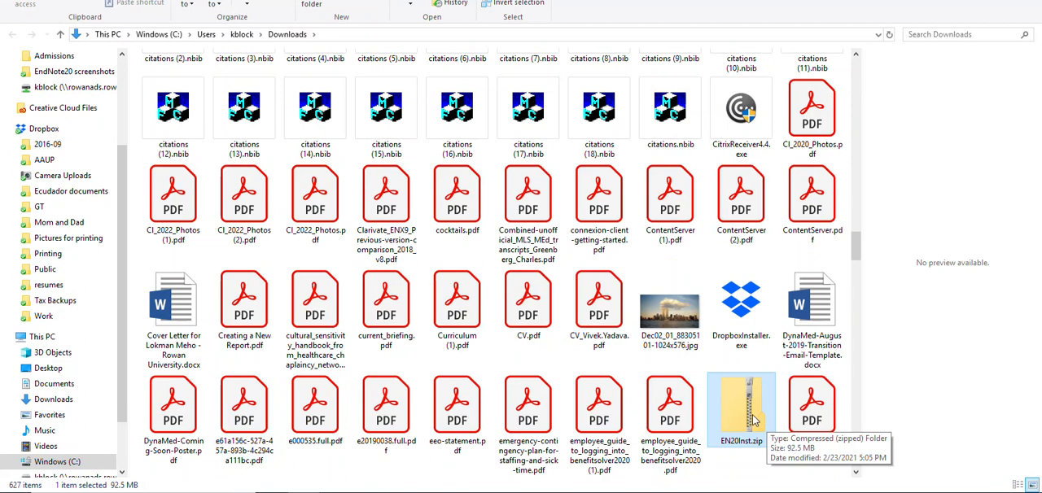
# Choose Extract All on EN20Inst.zip in Downloads to bring up the extraction dialog
pyautogui.rightClick(741, 407)
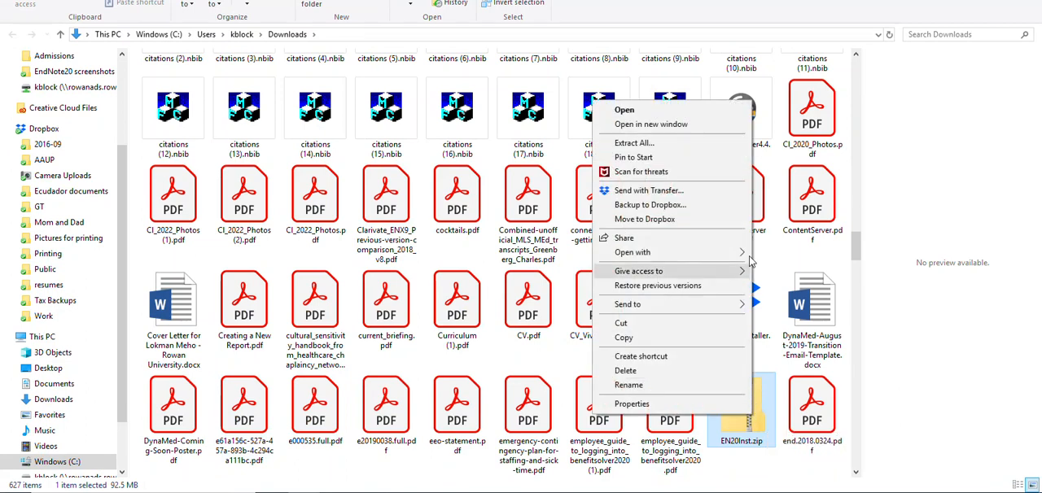
pyautogui.moveTo(696, 143)
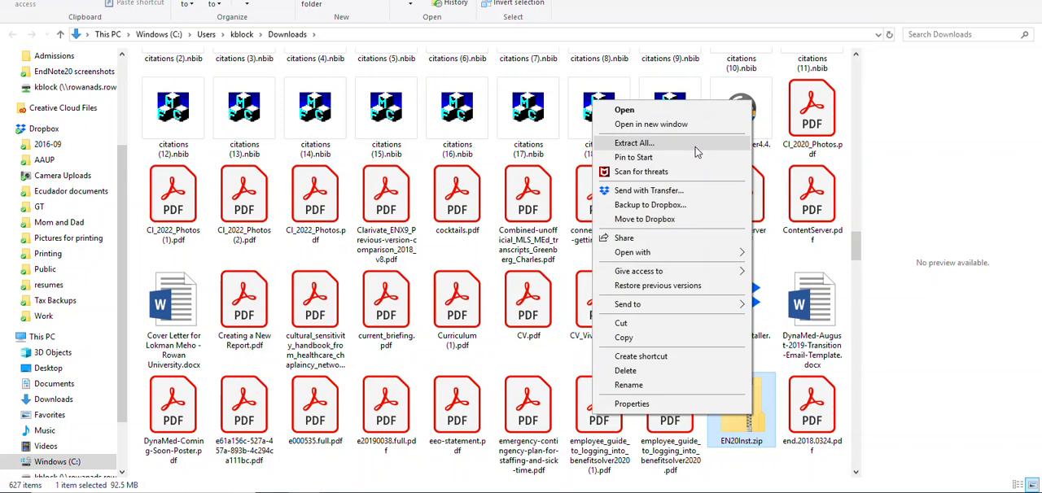
pyautogui.click(633, 143)
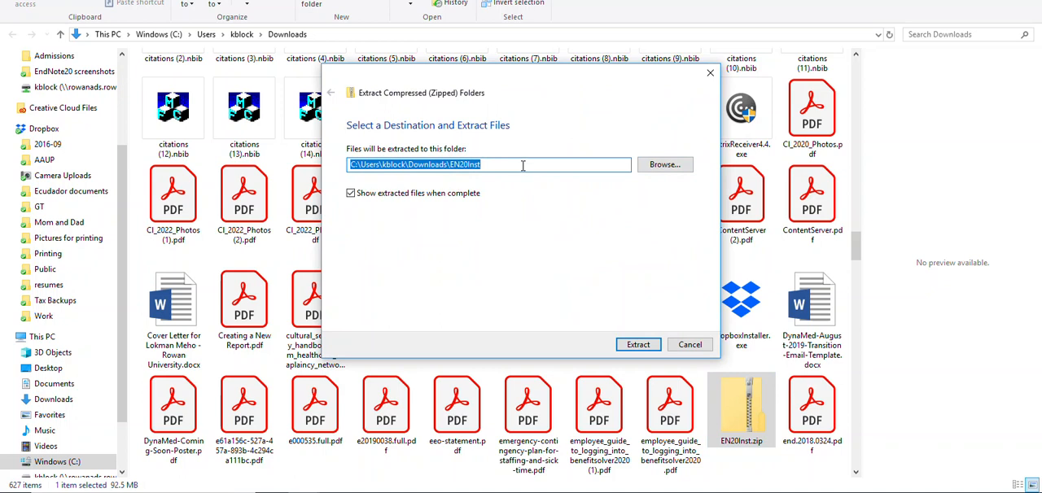
pyautogui.moveTo(365, 205)
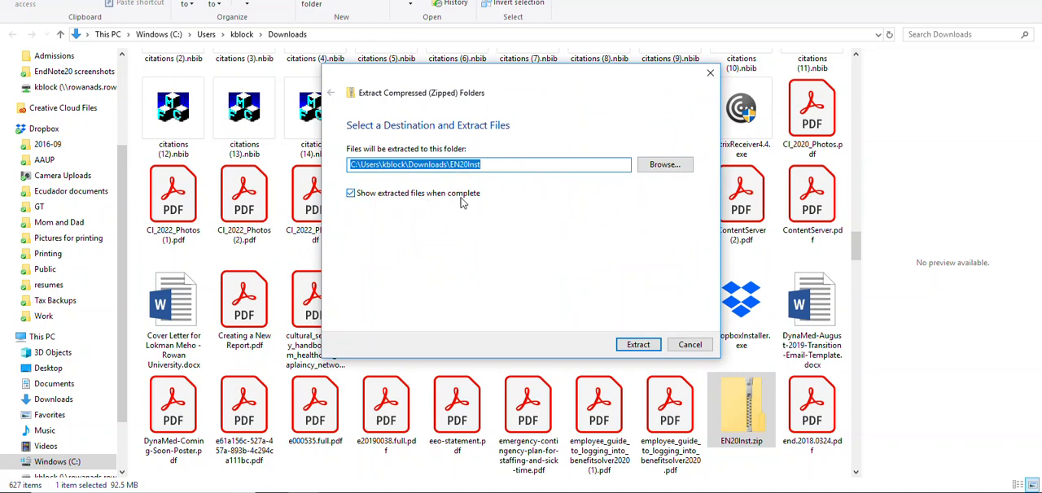
pyautogui.moveTo(638, 345)
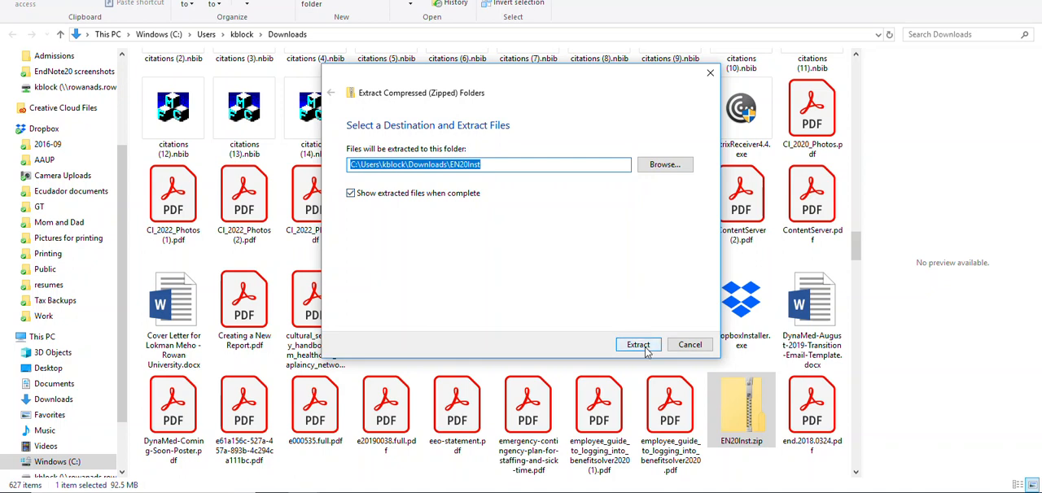
# Extract EN20Inst.zip into the default Downloads\EN20Inst folder
pyautogui.click(638, 346)
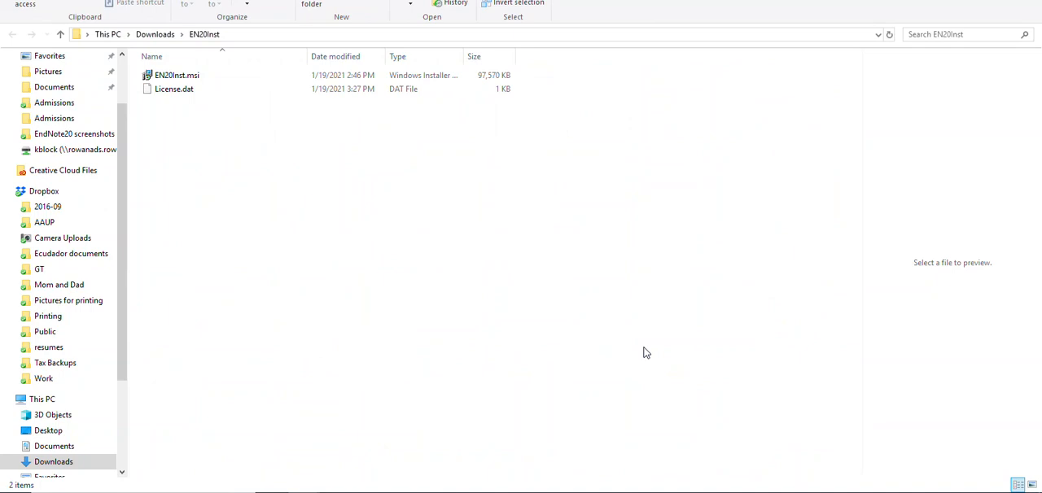
pyautogui.moveTo(615, 306)
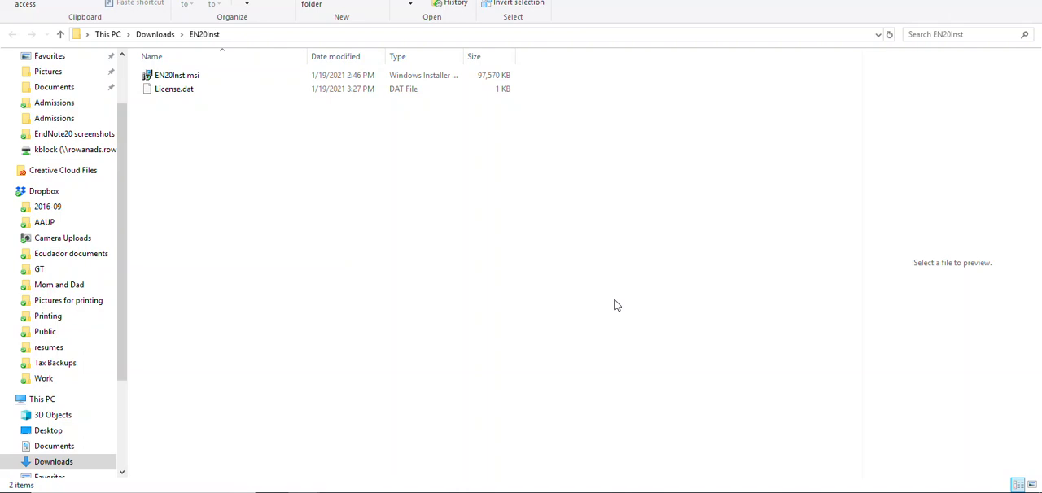
pyautogui.moveTo(583, 229)
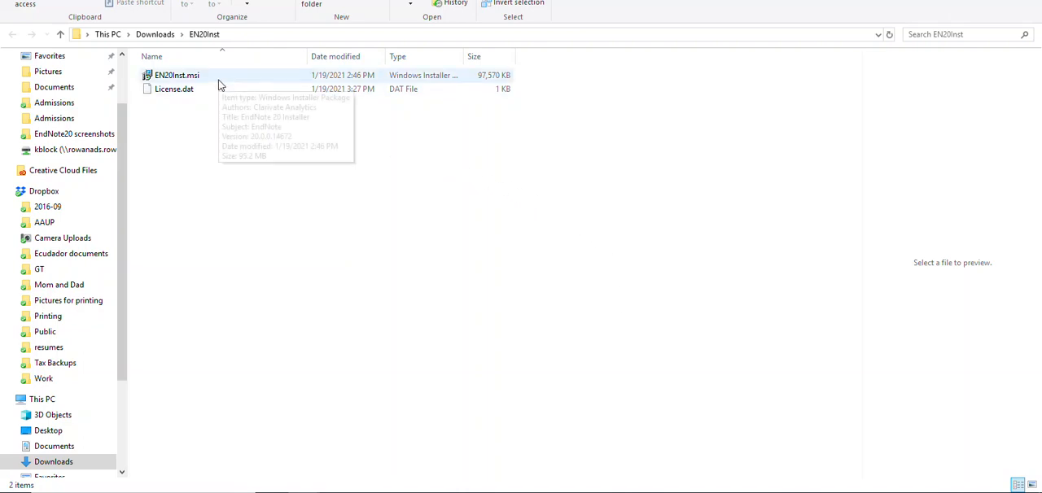
# Run EN20Inst.msi from the EN20Inst folder to launch EndNote 20 Setup
pyautogui.click(175, 75)
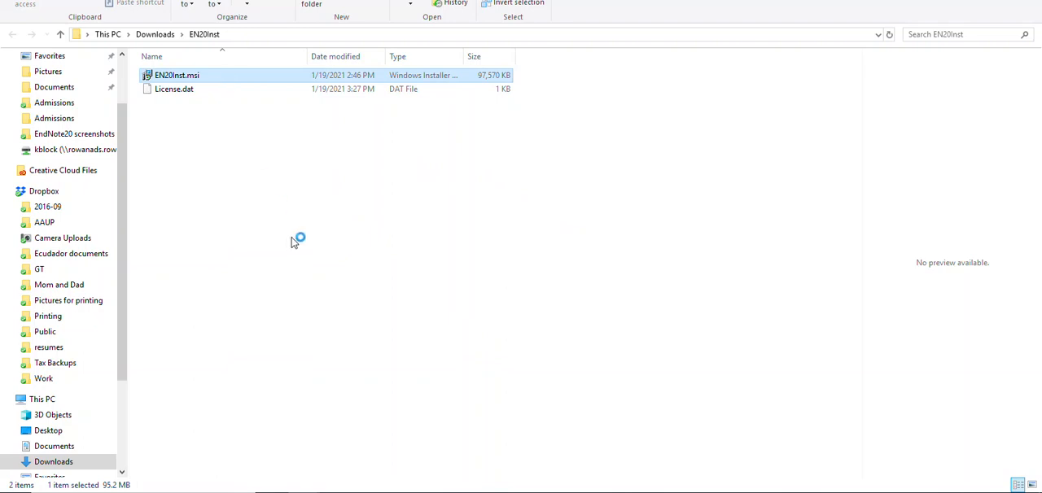
pyautogui.doubleClick(176, 75)
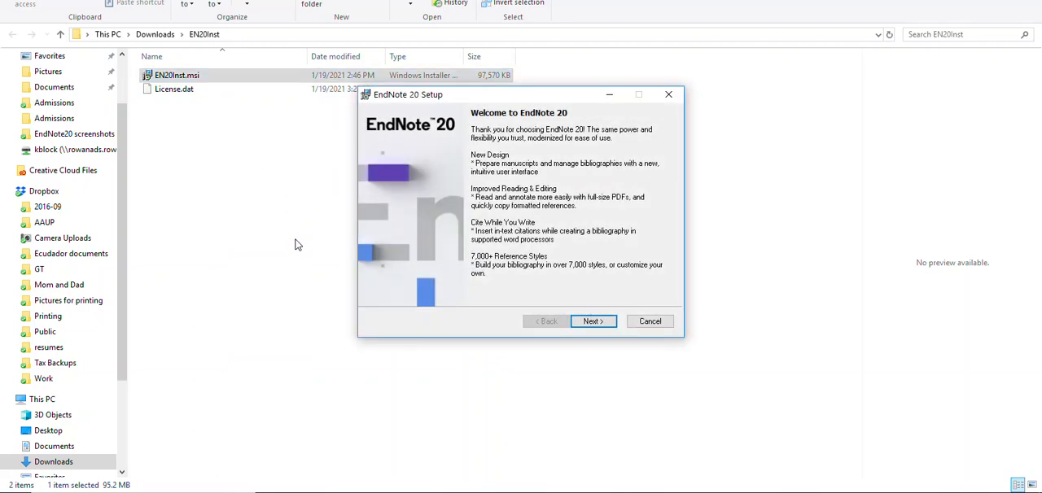
# Accept the volume license and license agreement, reaching the installation type screen with Typical chosen
pyautogui.click(592, 320)
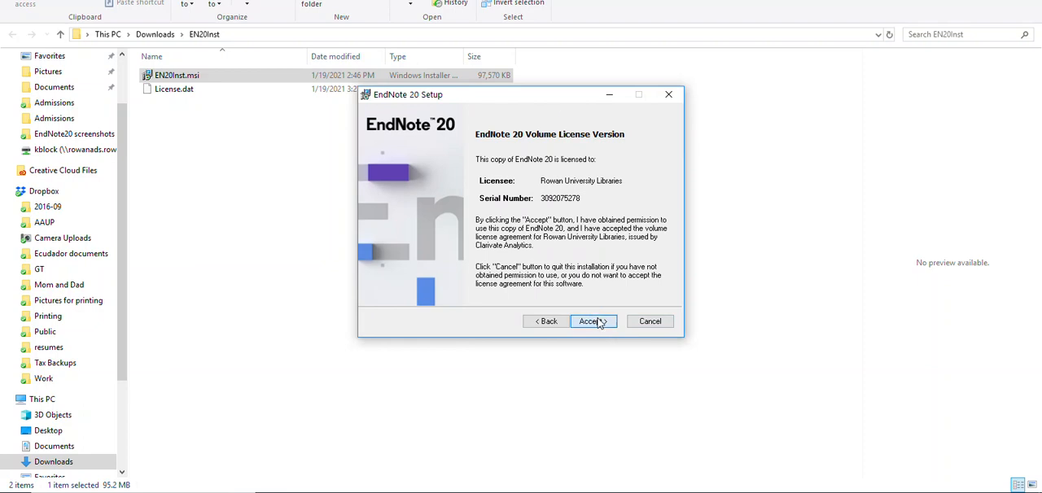
pyautogui.click(589, 321)
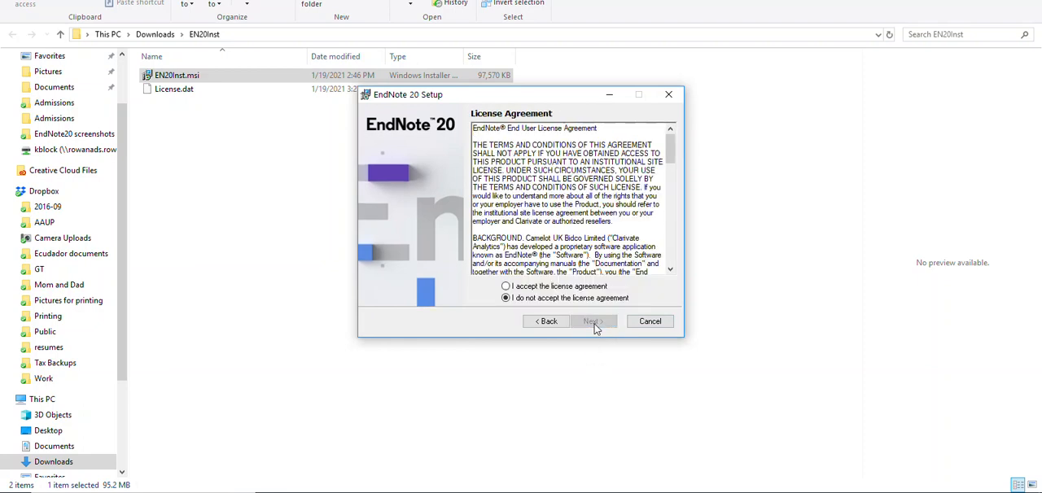
pyautogui.click(505, 287)
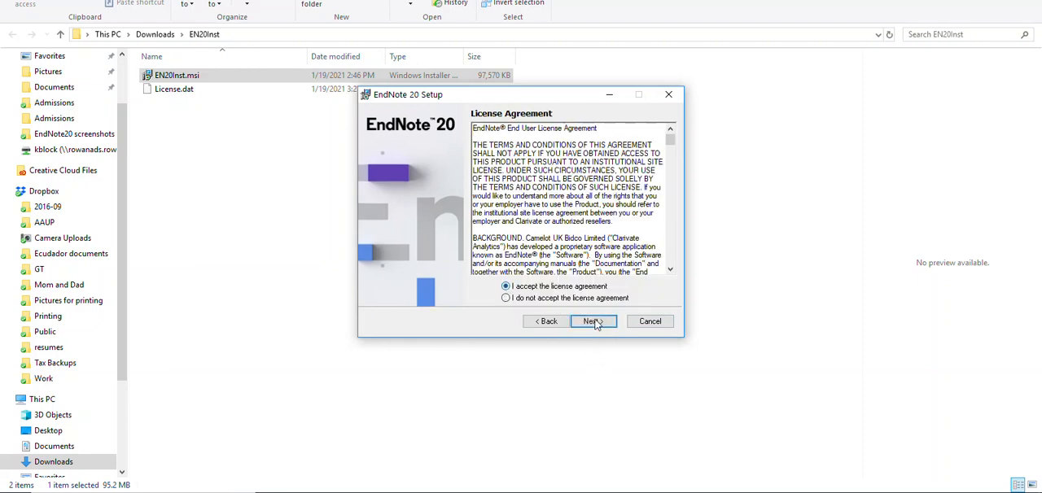
pyautogui.click(593, 320)
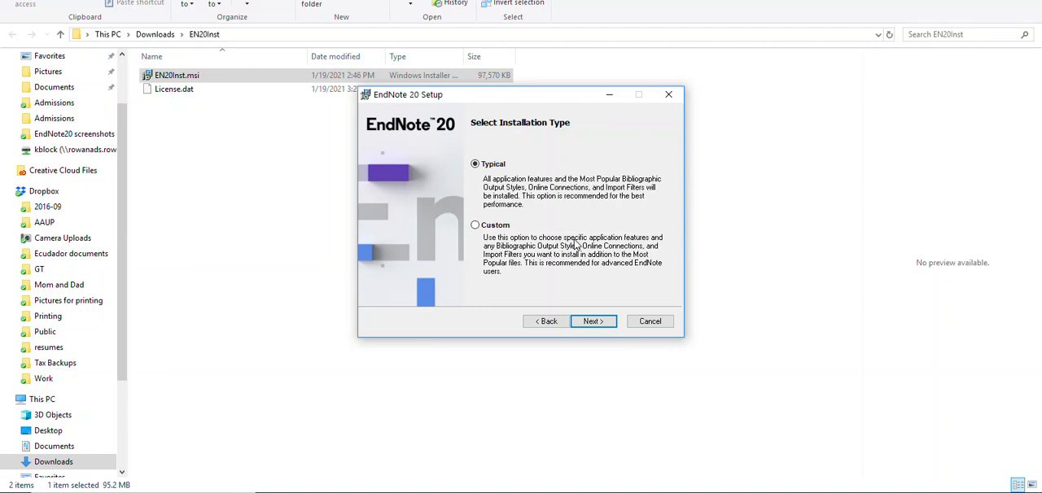
pyautogui.moveTo(632, 286)
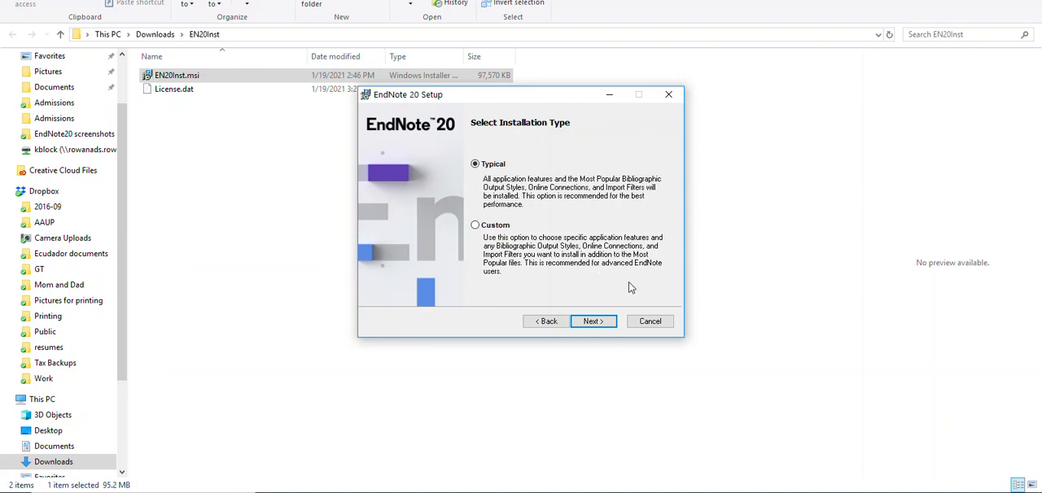
# Confirm a Typical install to C:\Program Files (x86)\EndNote 20 and begin installing
pyautogui.click(593, 320)
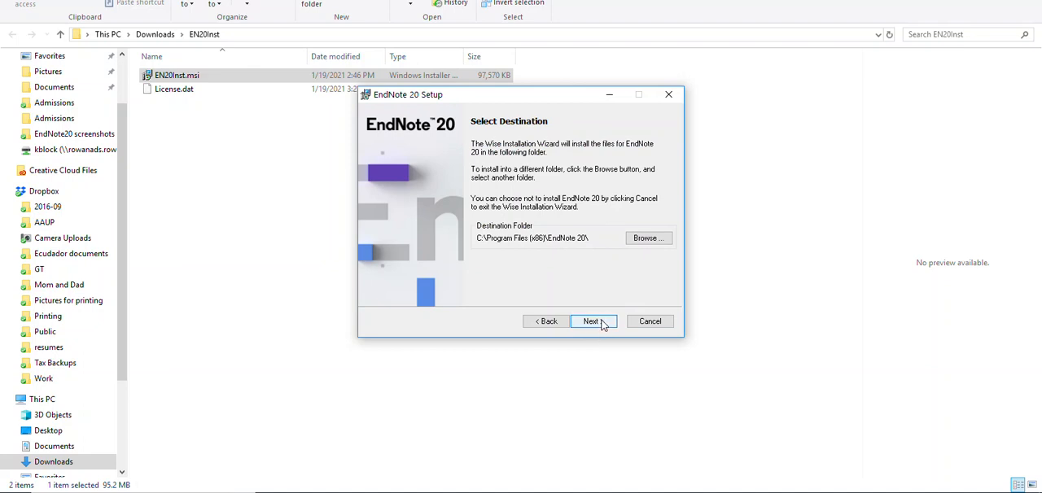
pyautogui.click(593, 321)
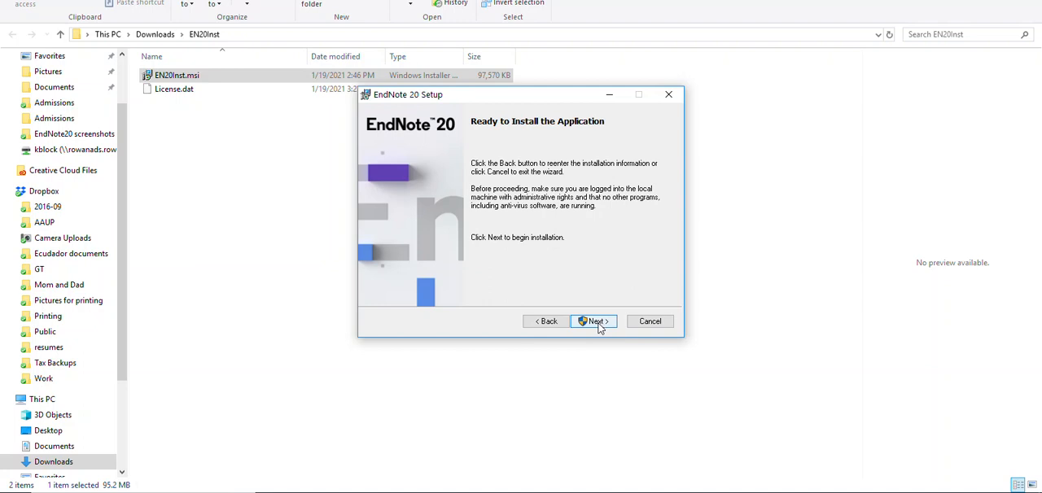
pyautogui.click(592, 320)
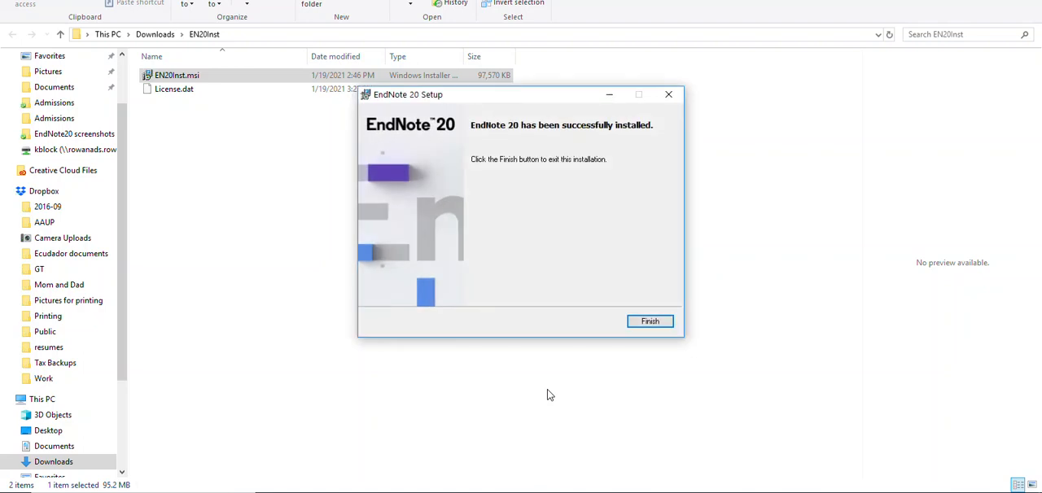
pyautogui.moveTo(554, 199)
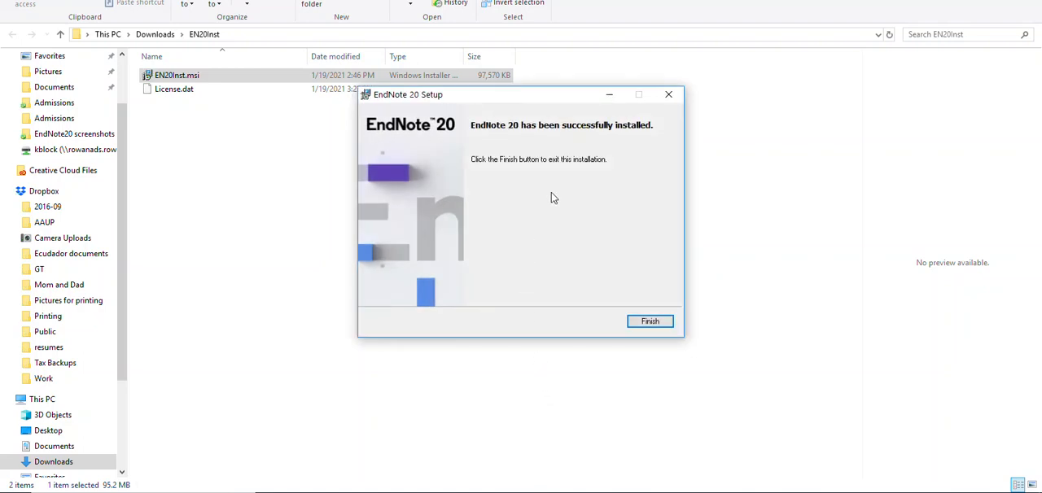
pyautogui.moveTo(709, 358)
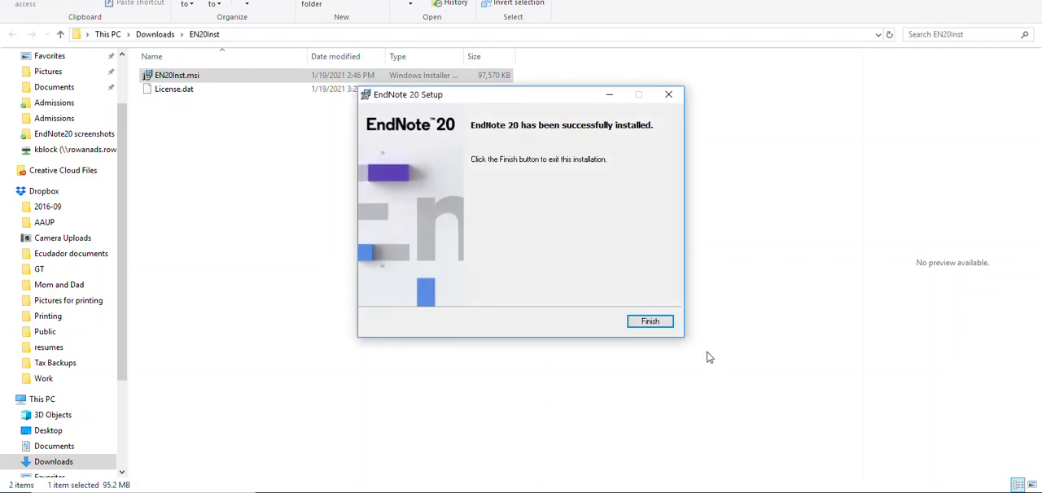
# Finish the wizard after EndNote 20 reports successful installation
pyautogui.click(649, 321)
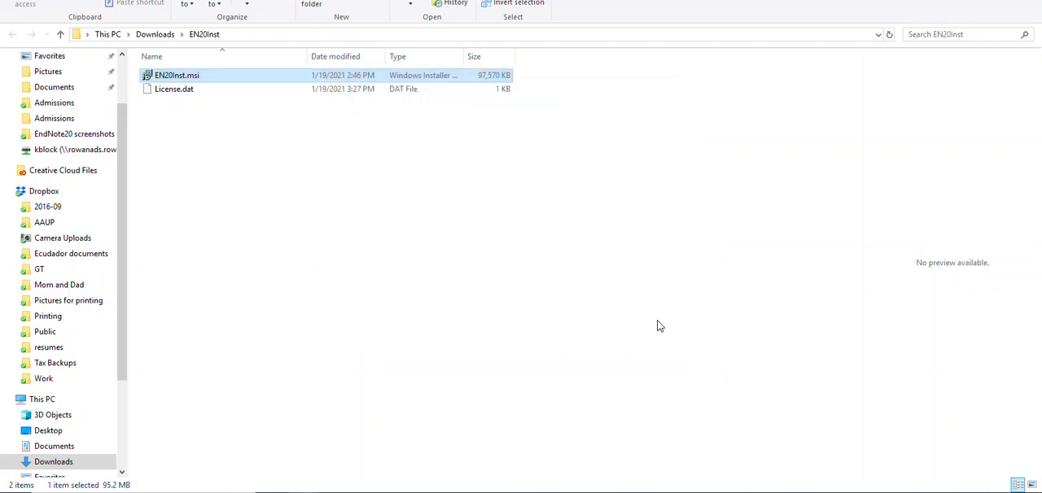
pyautogui.moveTo(683, 332)
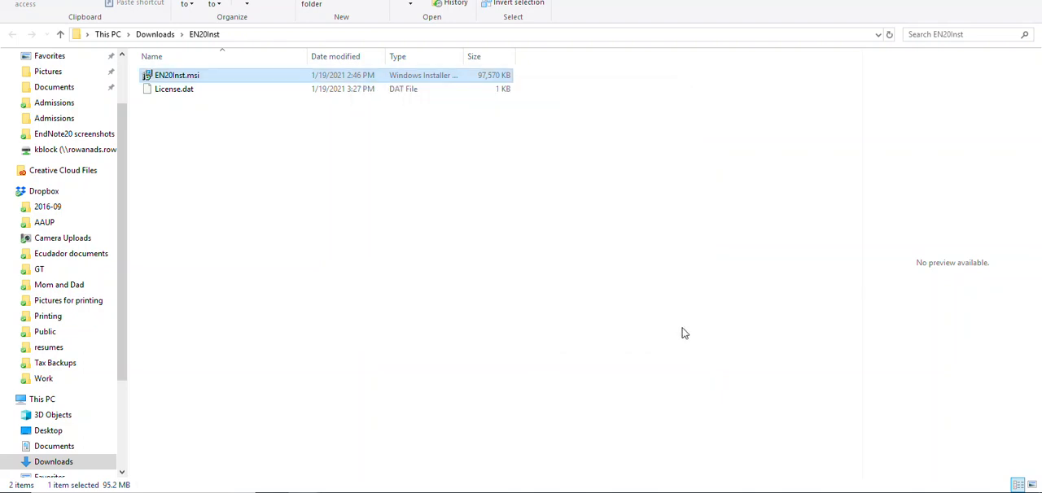